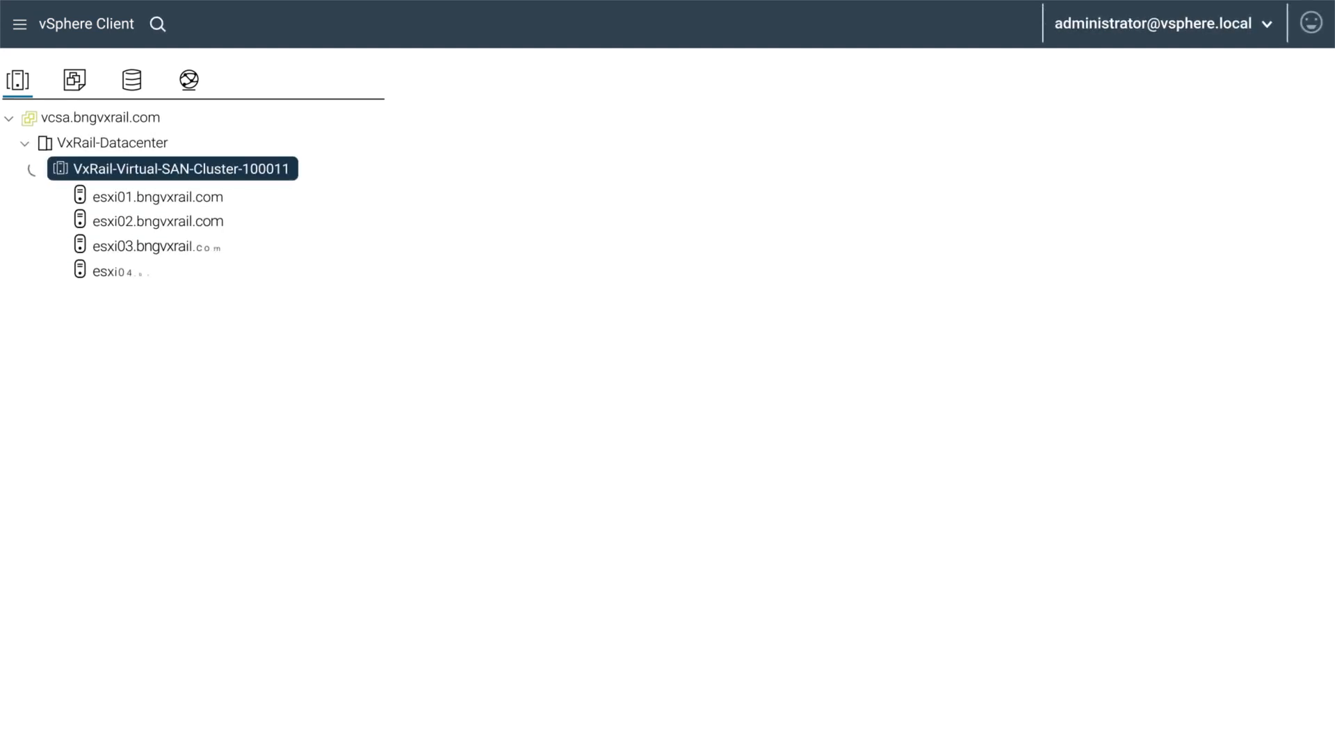
Reach Administration > Single Sign On > Users and Groups and begin adding a new vsphere.local user
left_click(176, 169)
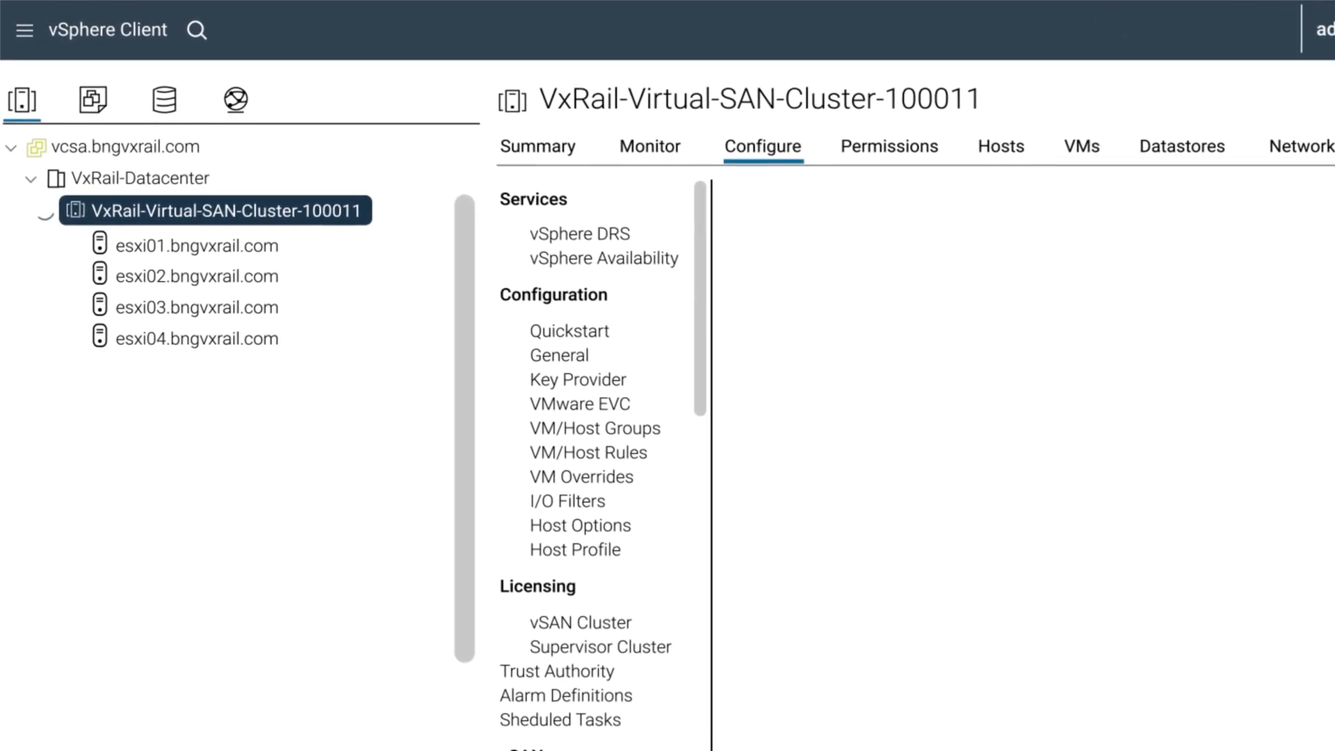
left_click(24, 29)
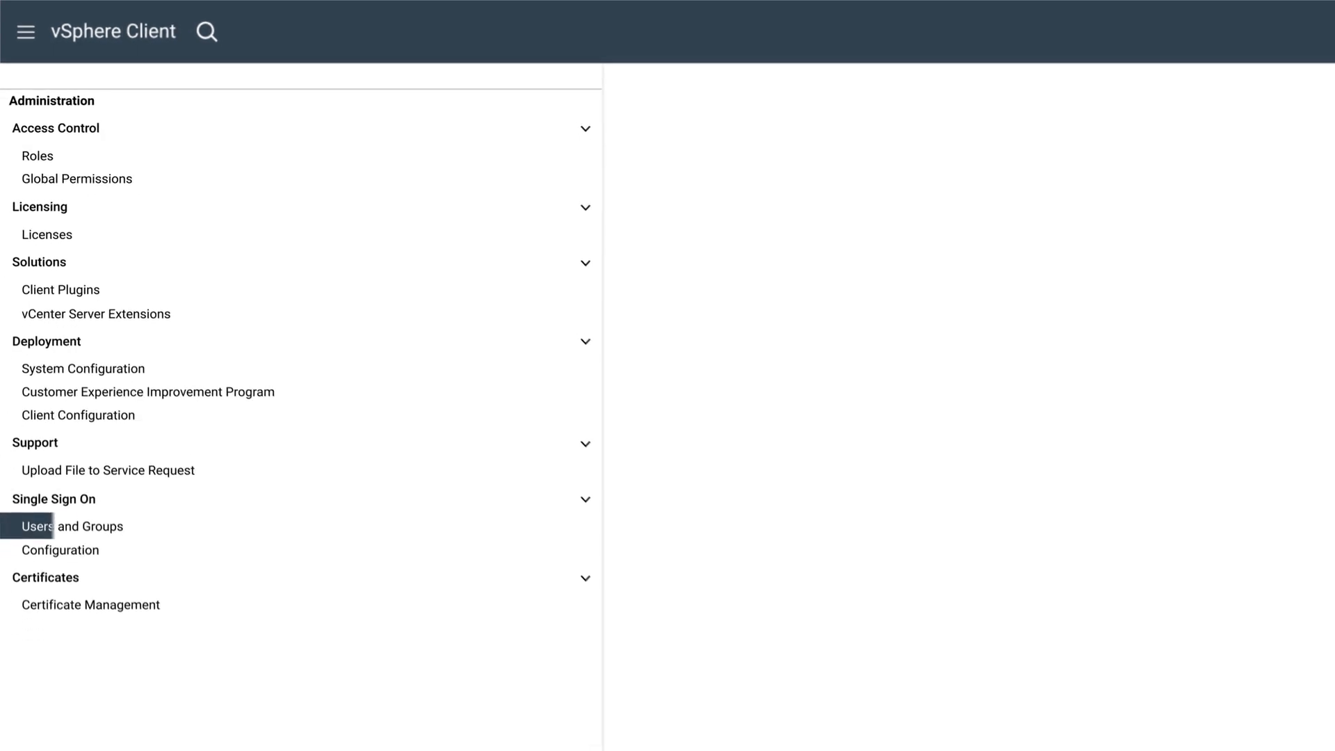
left_click(73, 526)
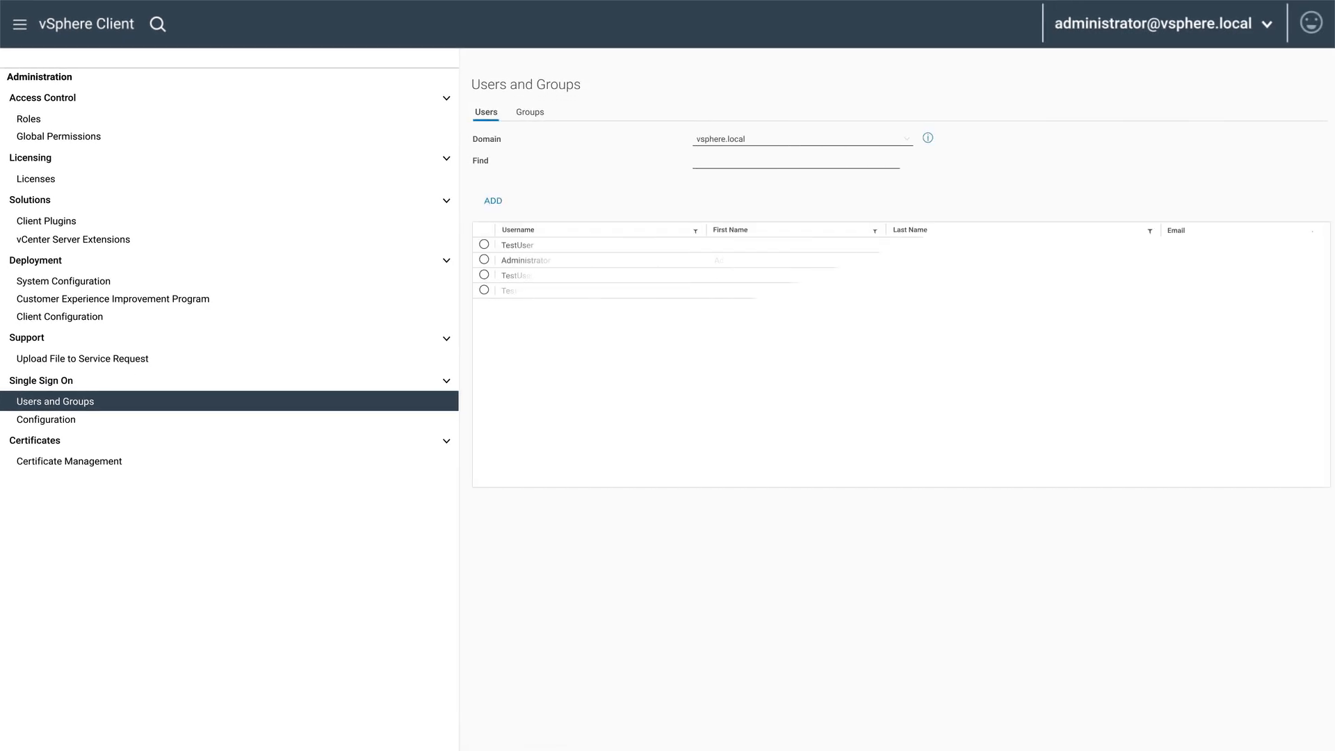
left_click(492, 200)
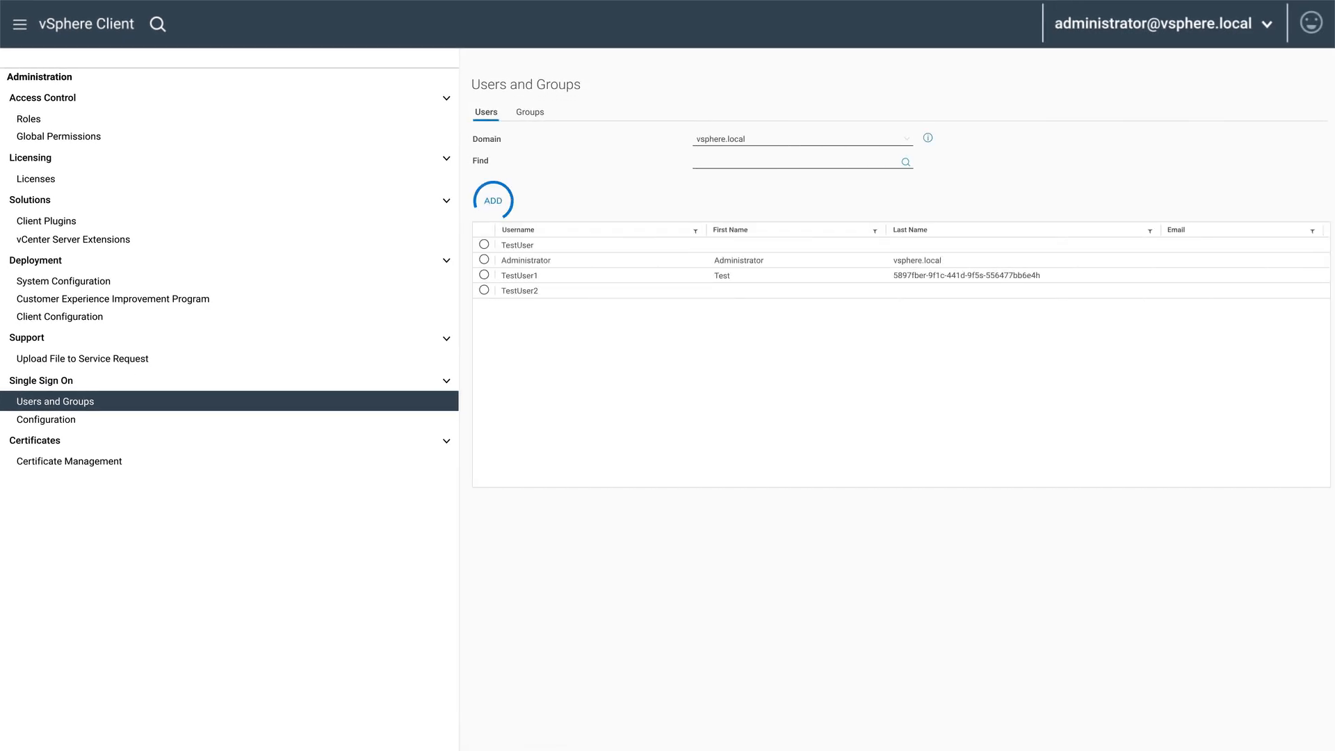
left_click(492, 200)
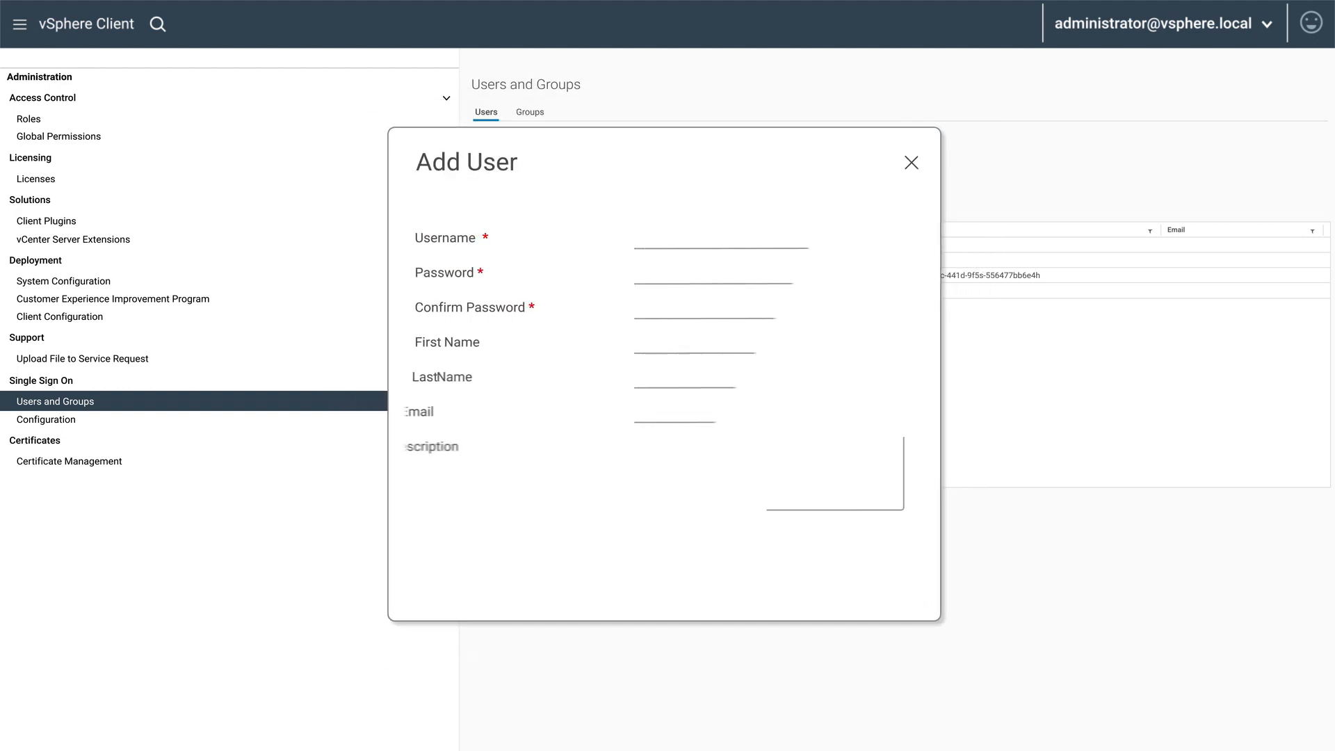
type("exampleuser@test.local")
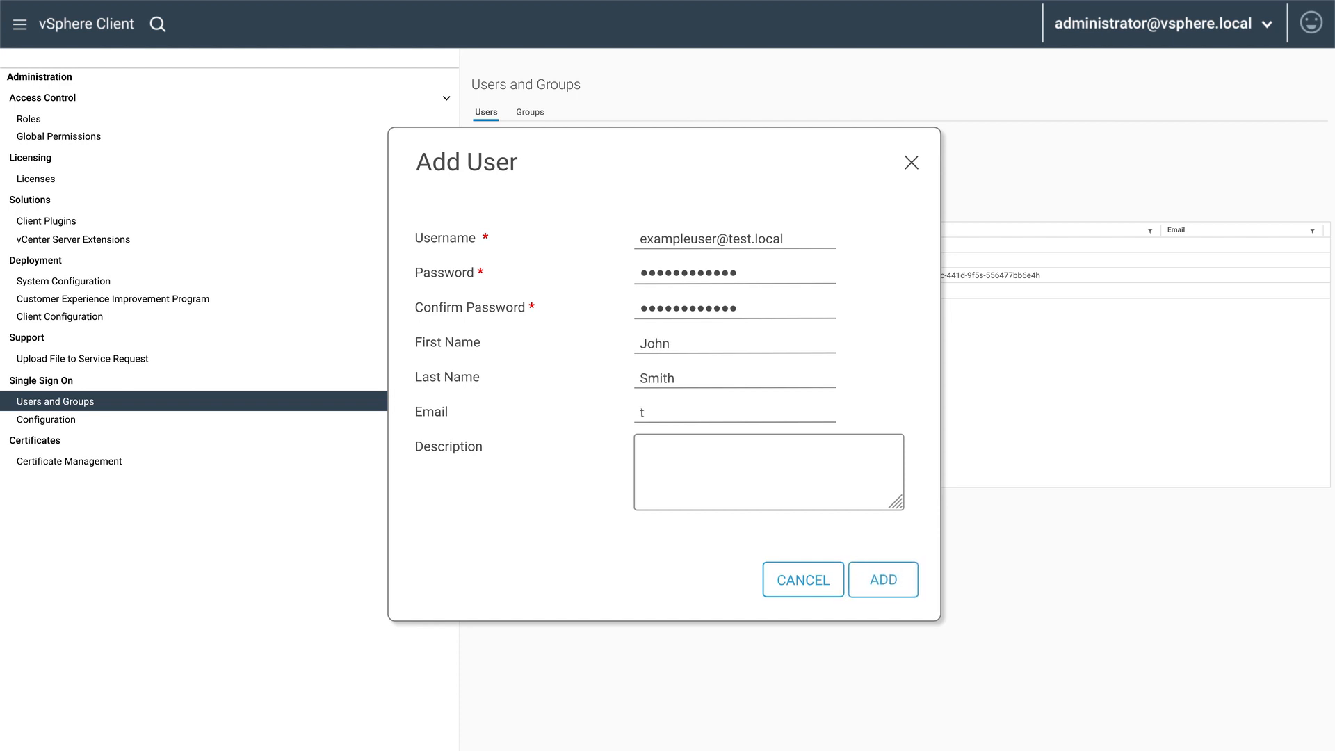
type("est@email.com")
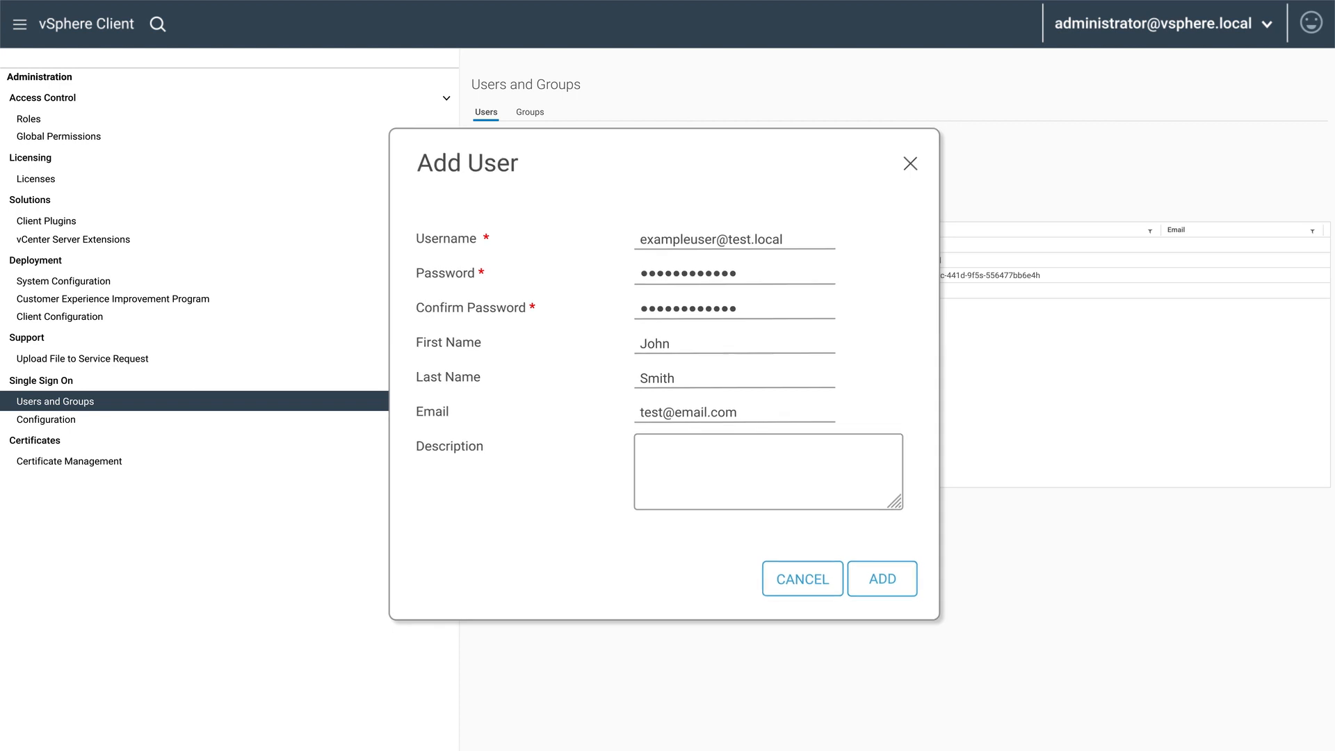
left_click(882, 578)
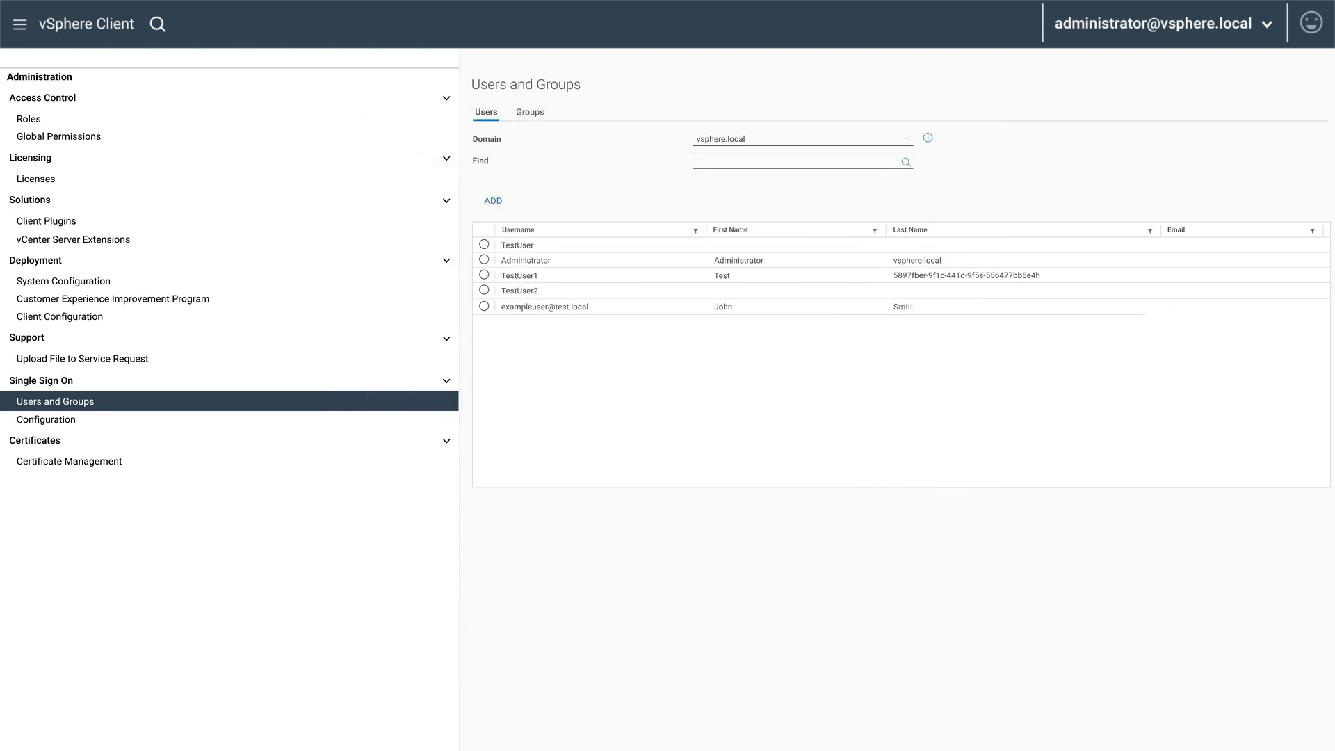